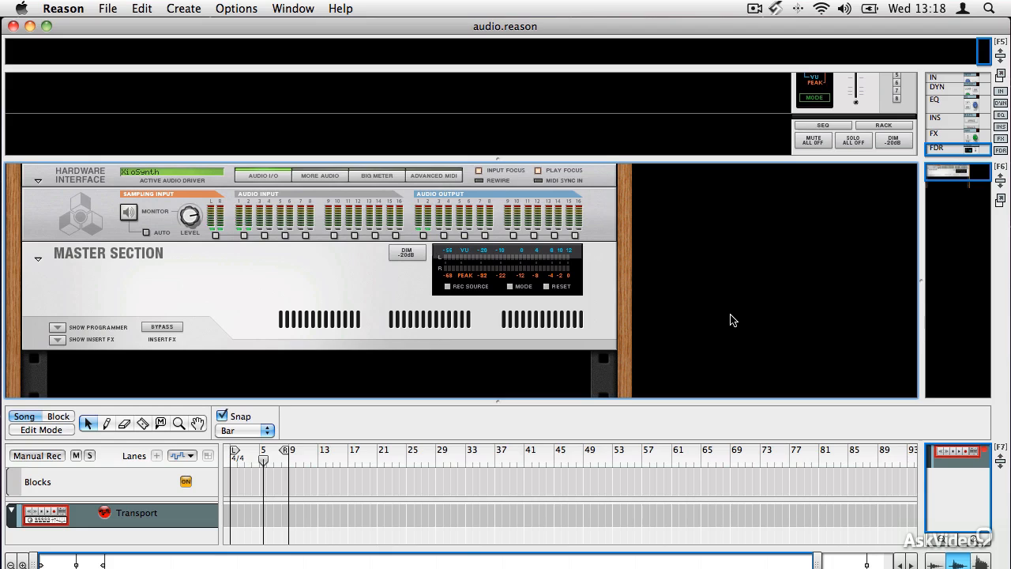
- Bring up Reason's Audio preferences showing XioSynth at 44,100 Hz with a 256-sample buffer
left_click(63, 9)
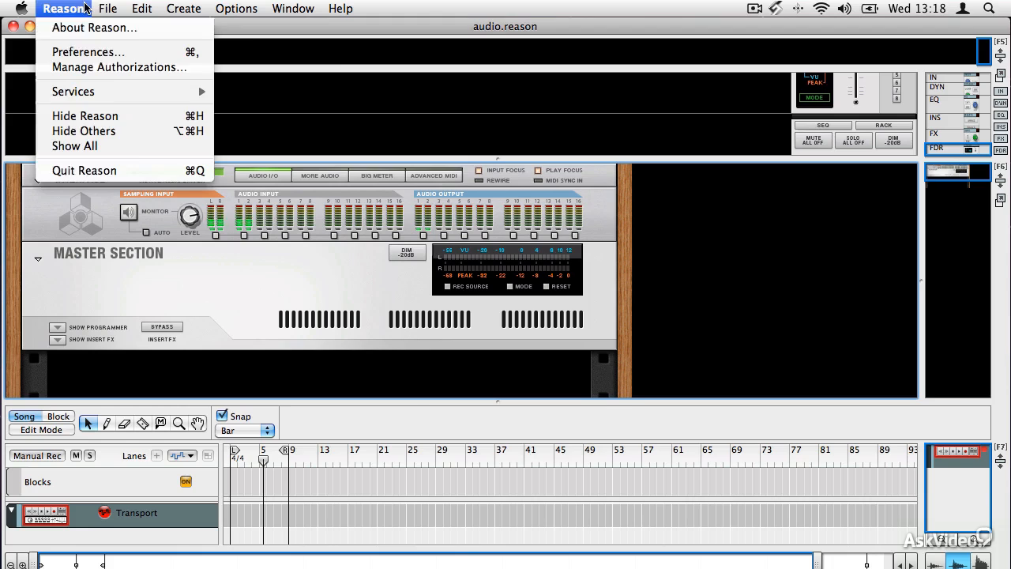
left_click(88, 51)
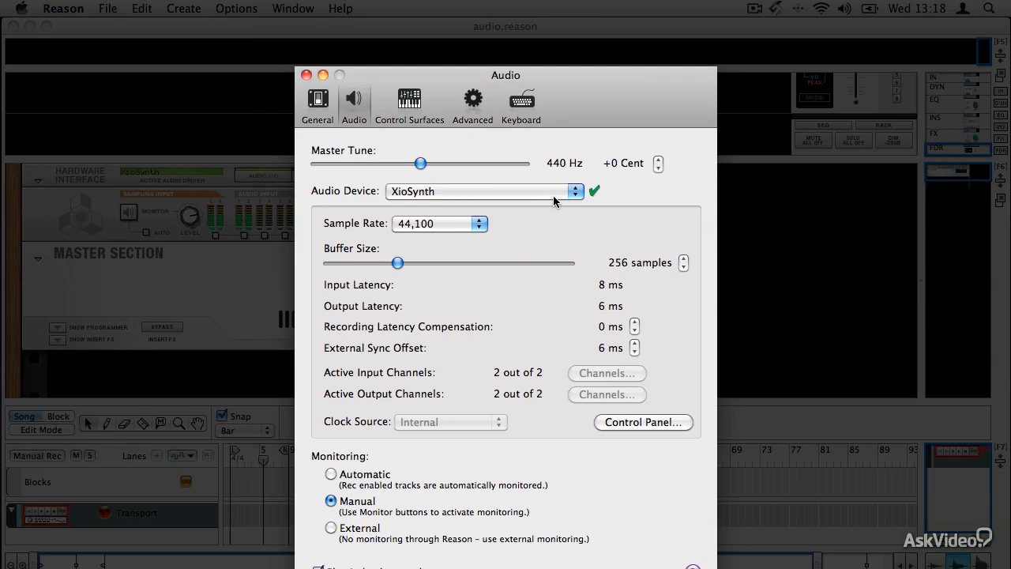
mouse_move(445, 266)
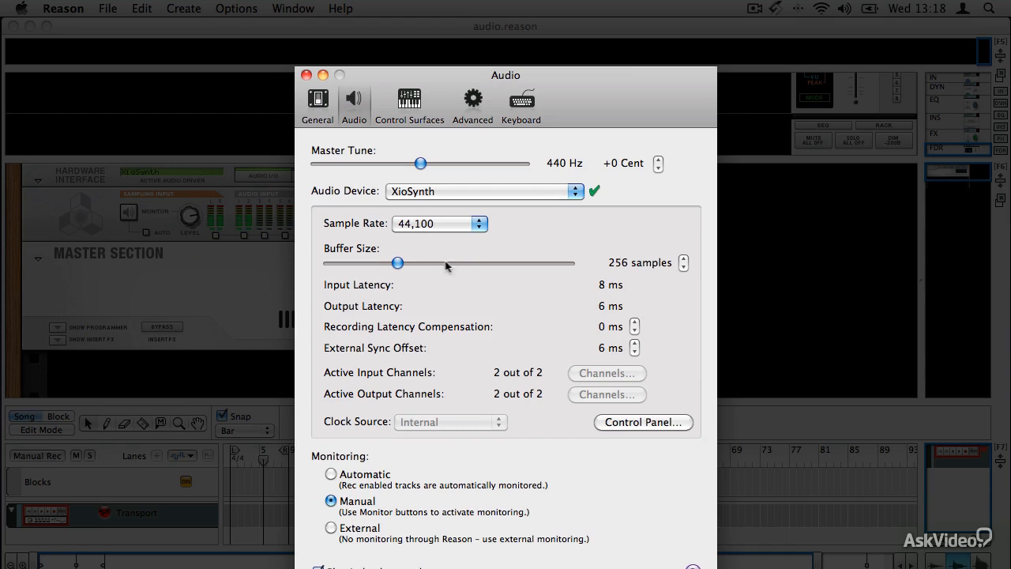
mouse_move(398, 263)
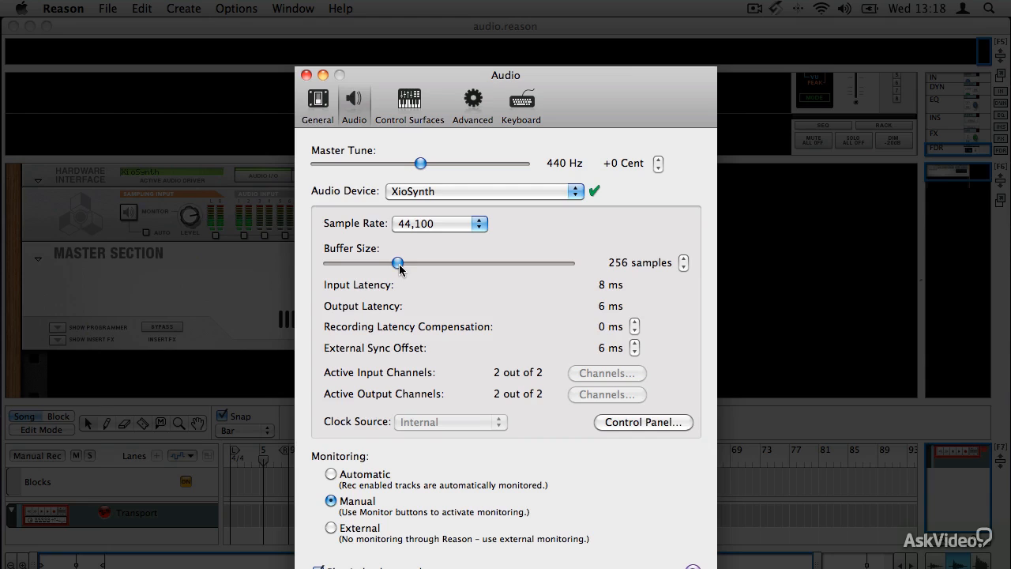
mouse_move(442, 274)
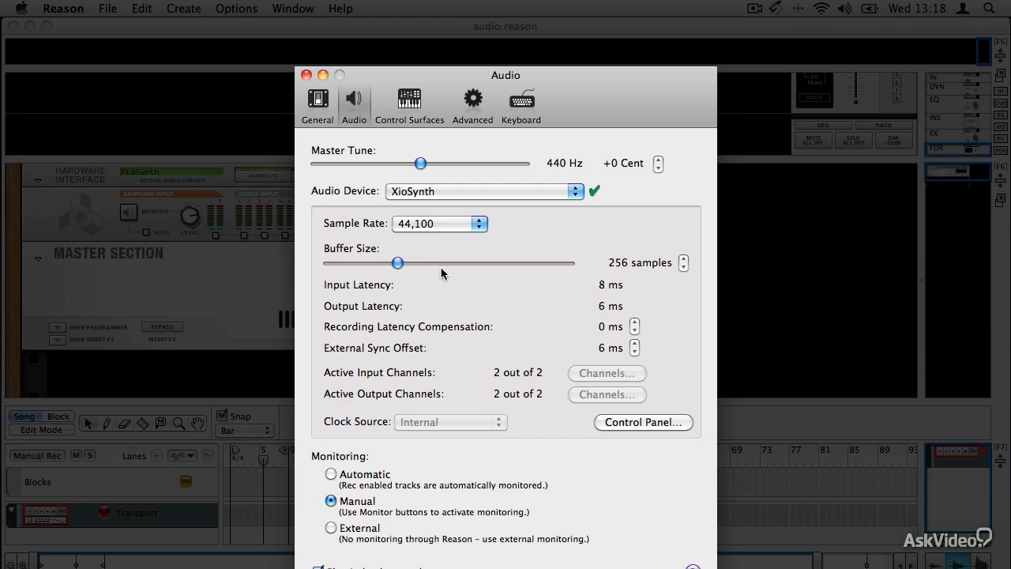
mouse_move(464, 397)
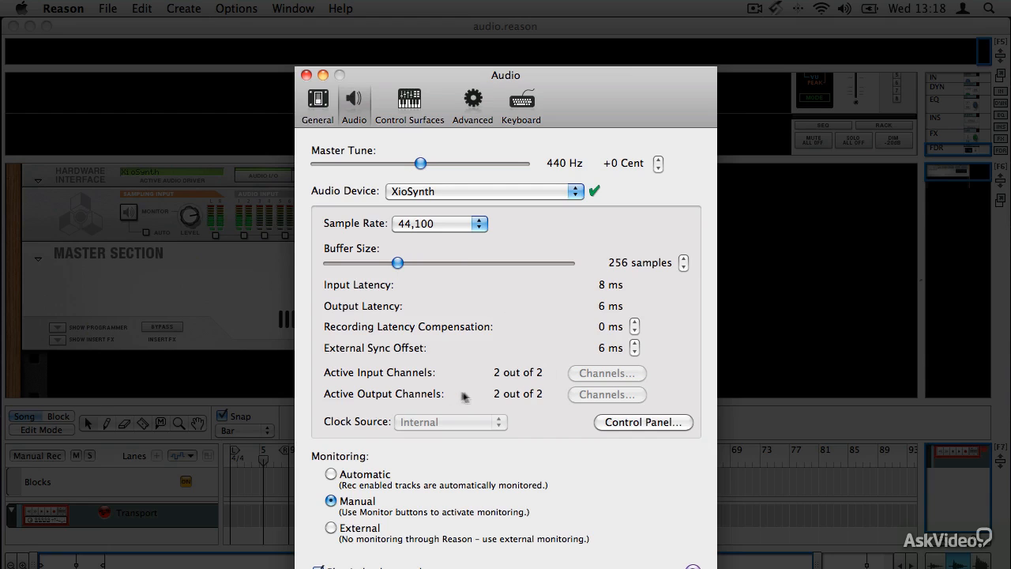
mouse_move(477, 376)
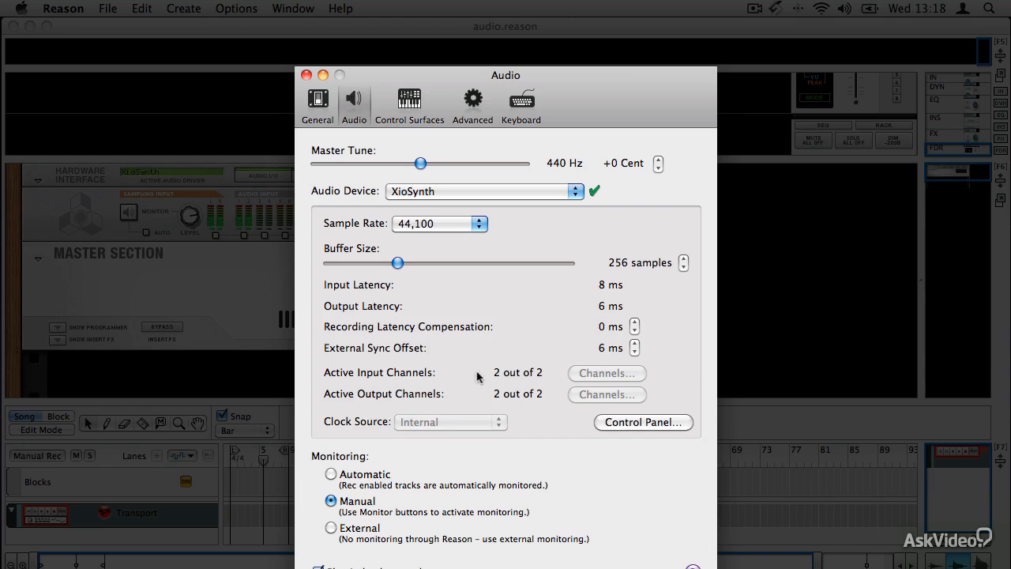
mouse_move(550, 360)
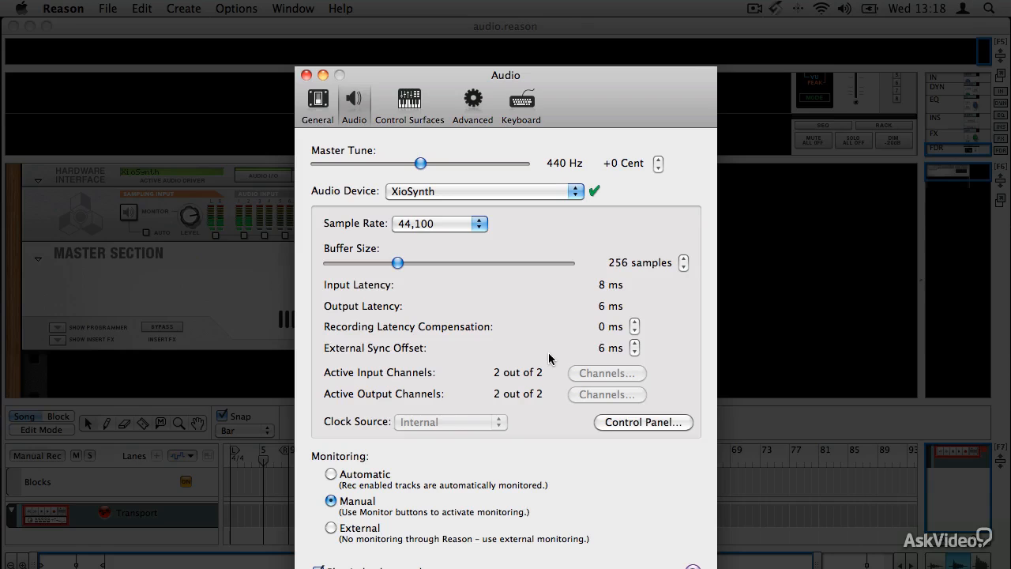
left_click(642, 422)
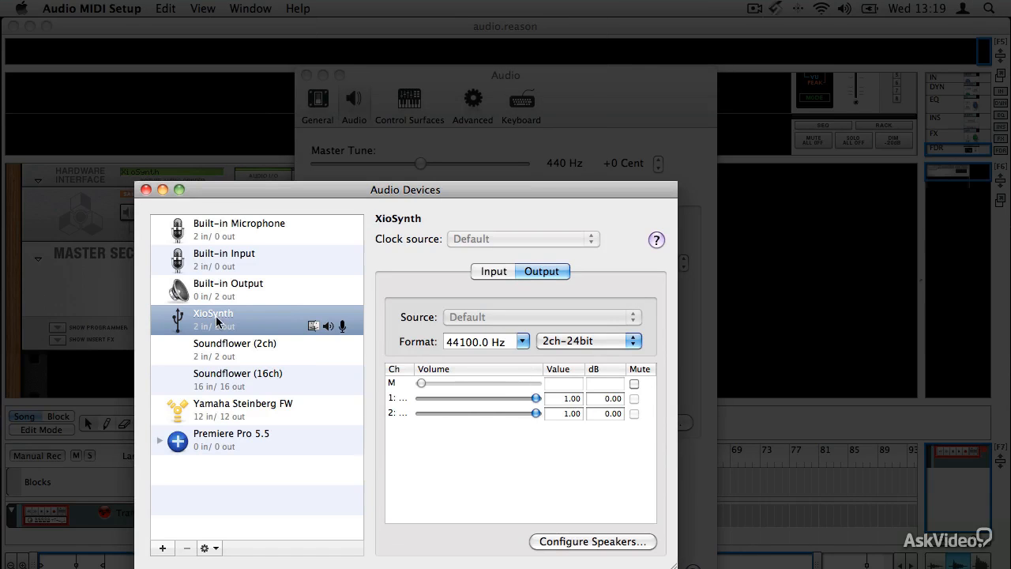
mouse_move(265, 272)
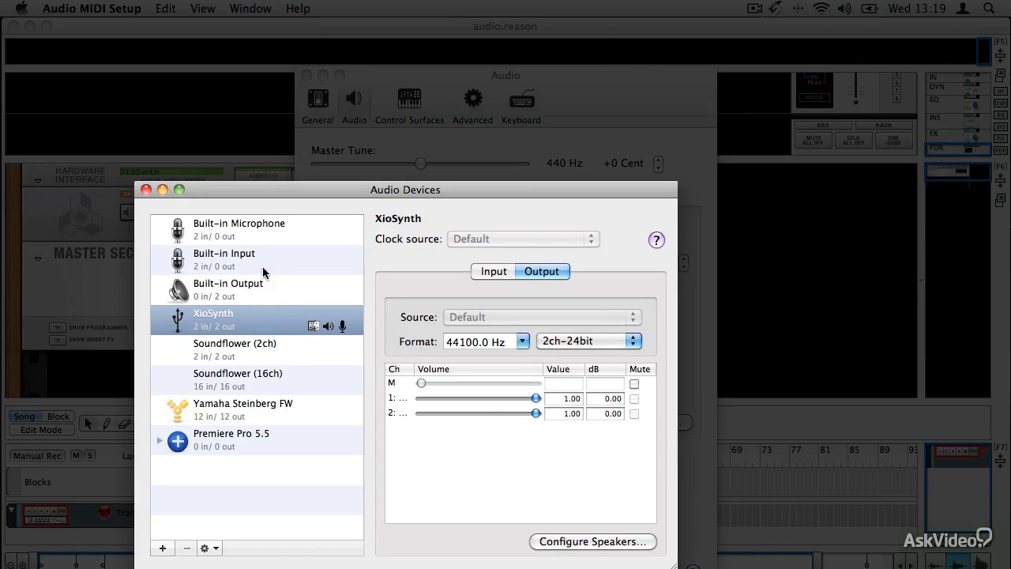
mouse_move(146, 189)
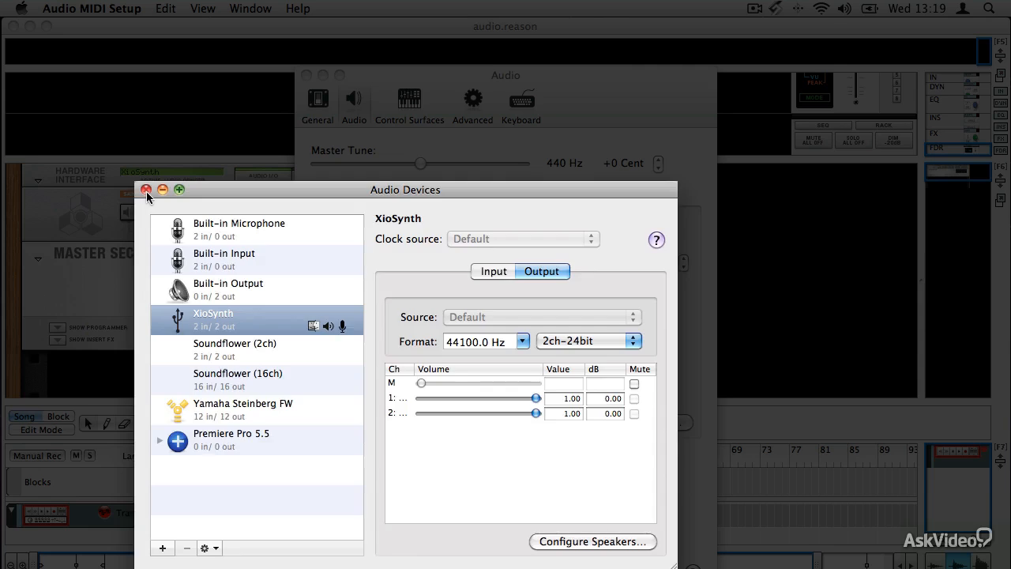
left_click(147, 189)
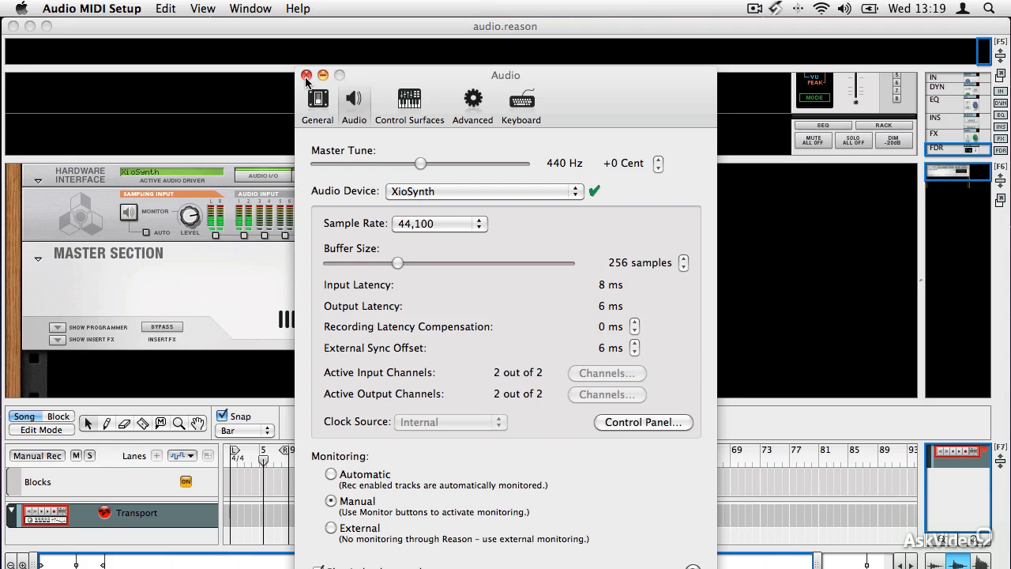
- Close the Audio preferences to return to the rack's hardware interface and master section
left_click(307, 76)
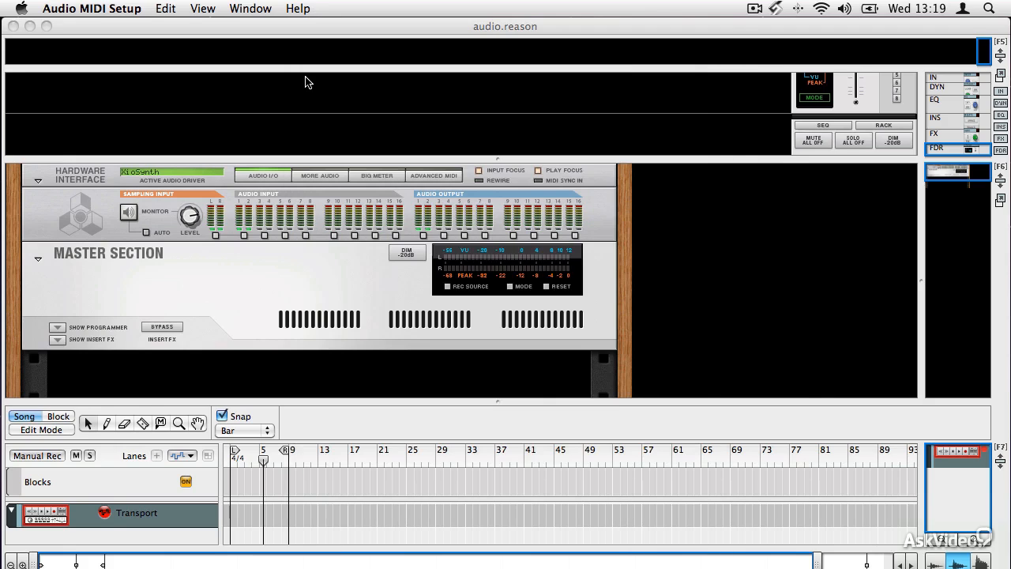
mouse_move(334, 306)
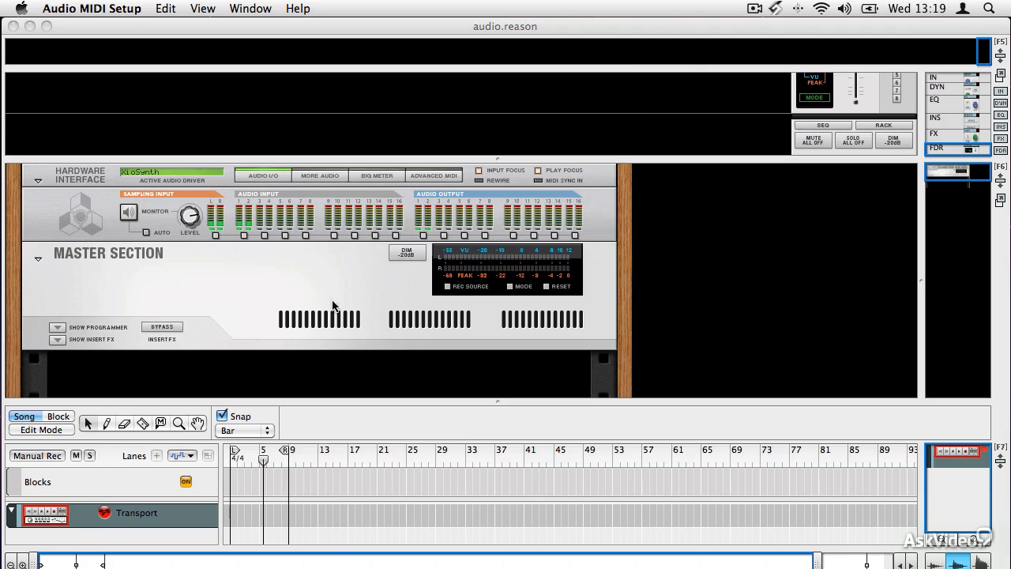
mouse_move(316, 294)
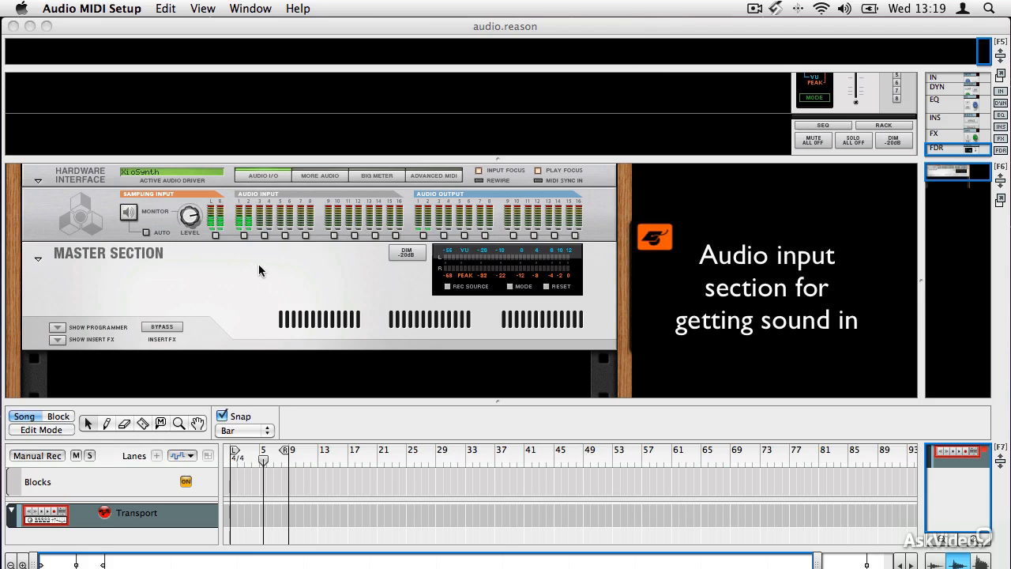
mouse_move(256, 250)
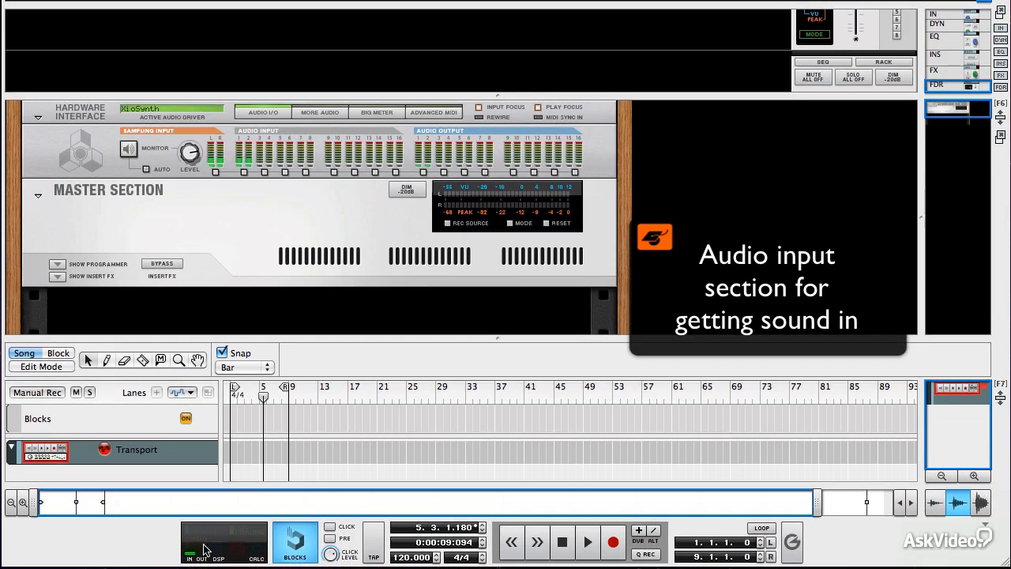
mouse_move(180, 552)
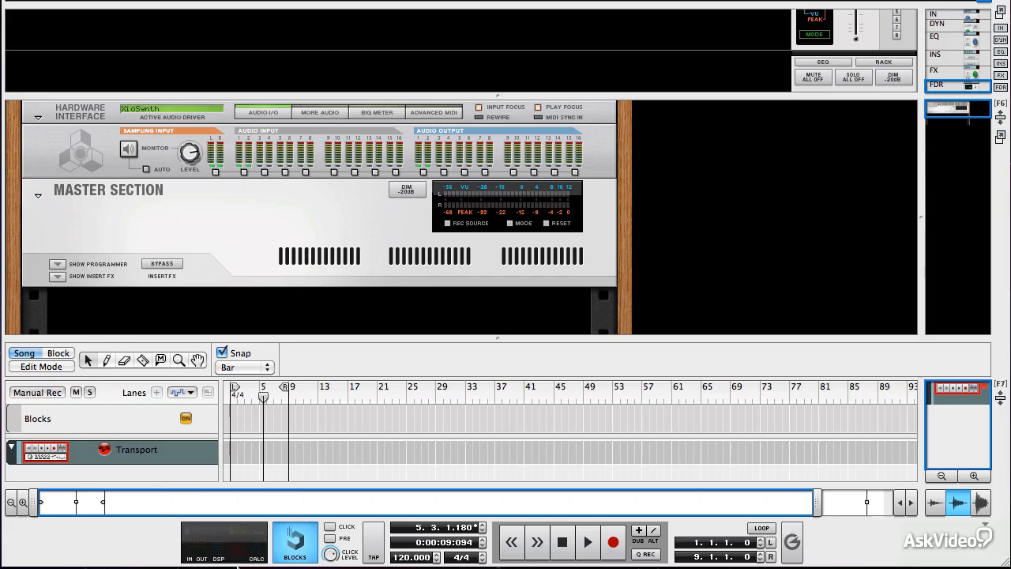
mouse_move(168, 540)
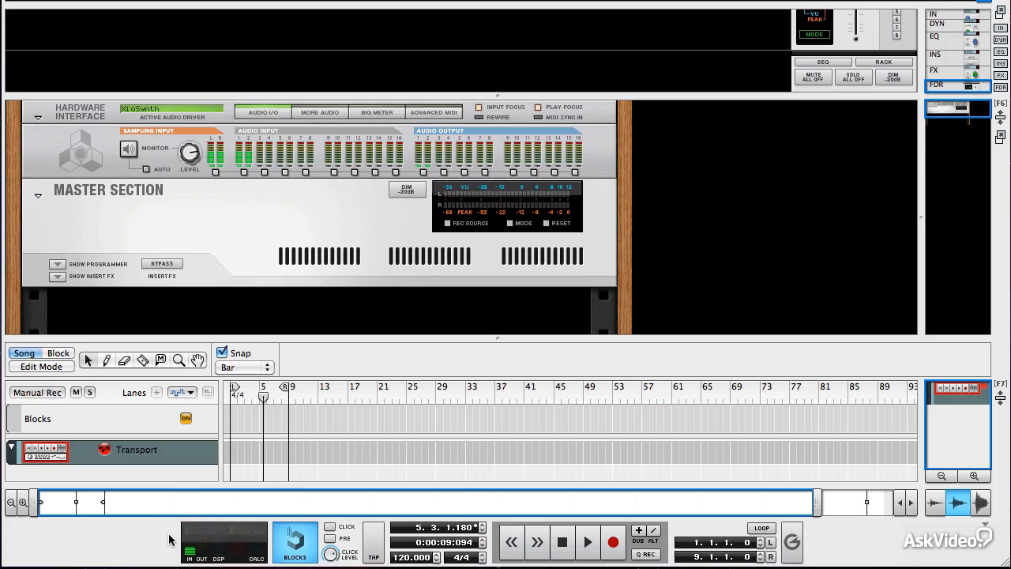
mouse_move(291, 183)
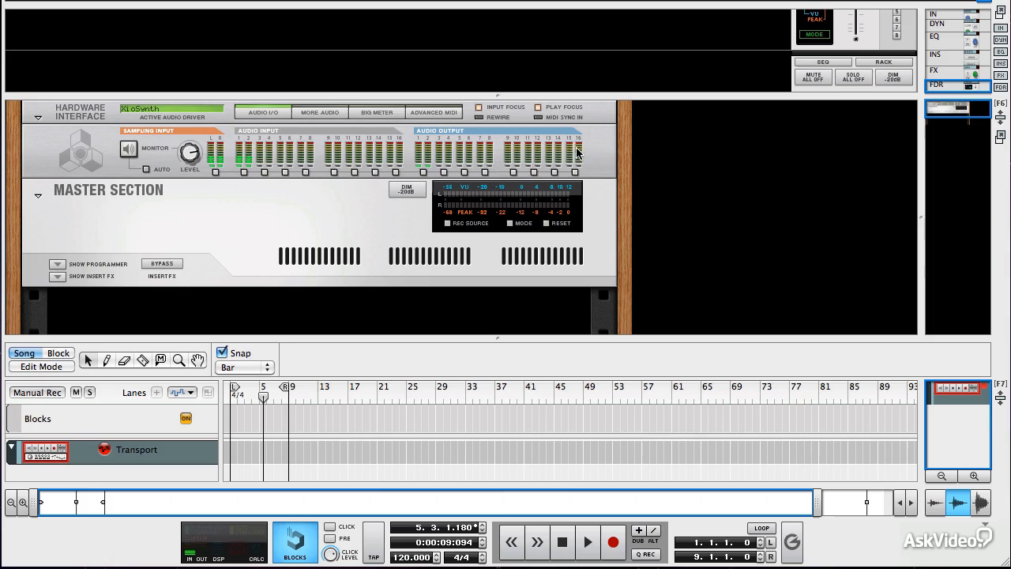
mouse_move(379, 157)
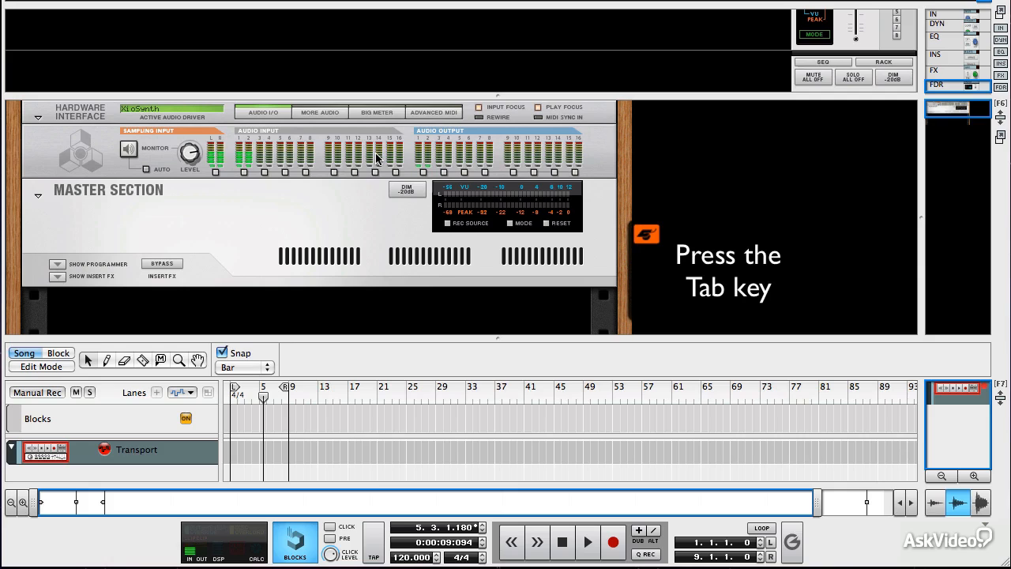
- Flip the rack to its rear to see the hardware interface cabled to the master section
key("Tab")
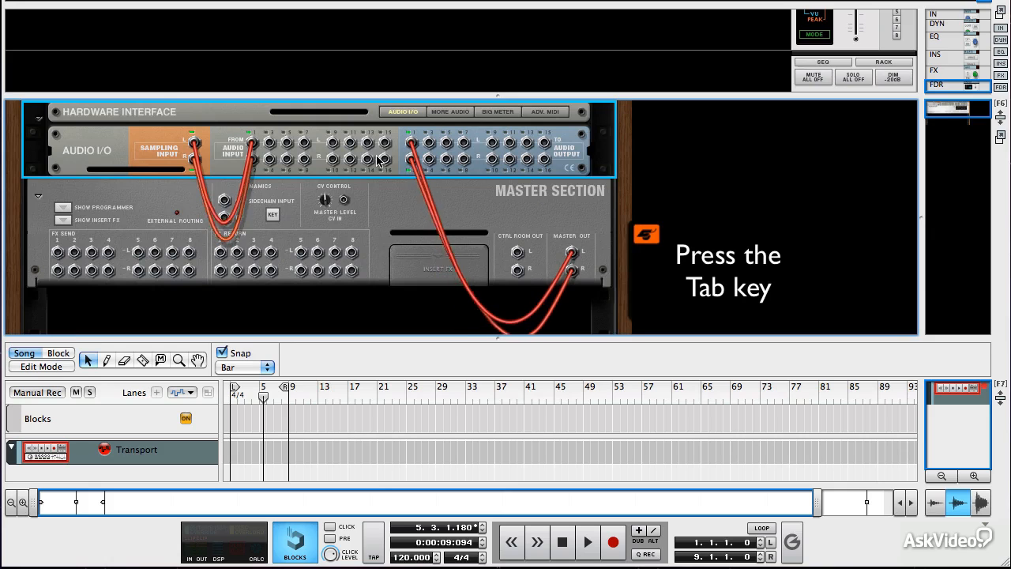
key("tab")
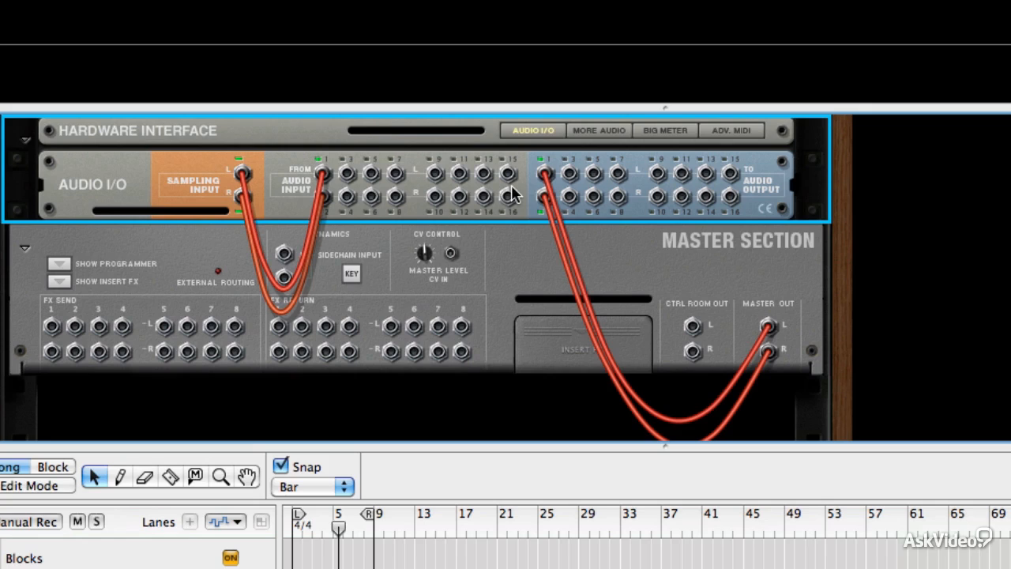
mouse_move(755, 332)
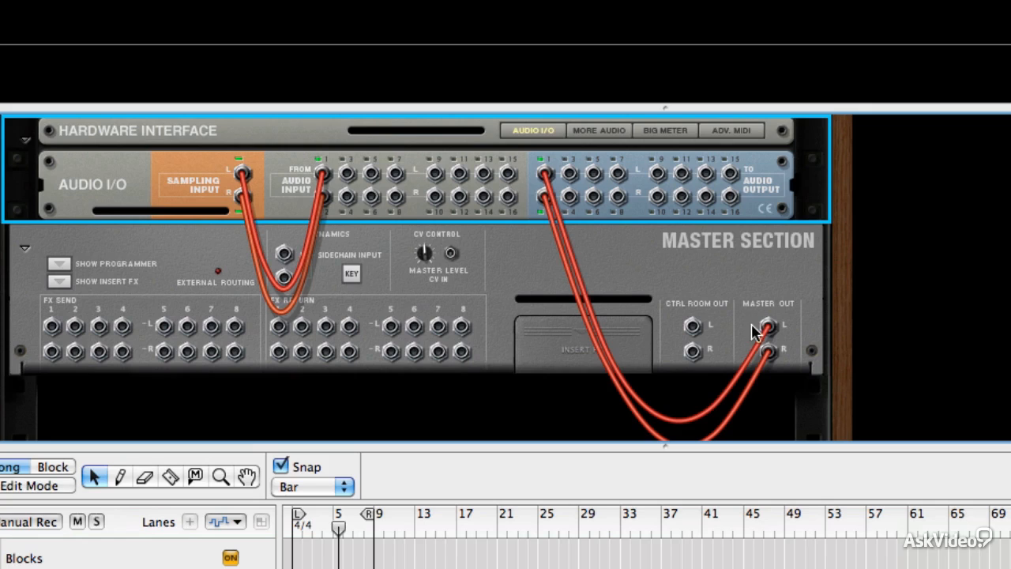
mouse_move(540, 187)
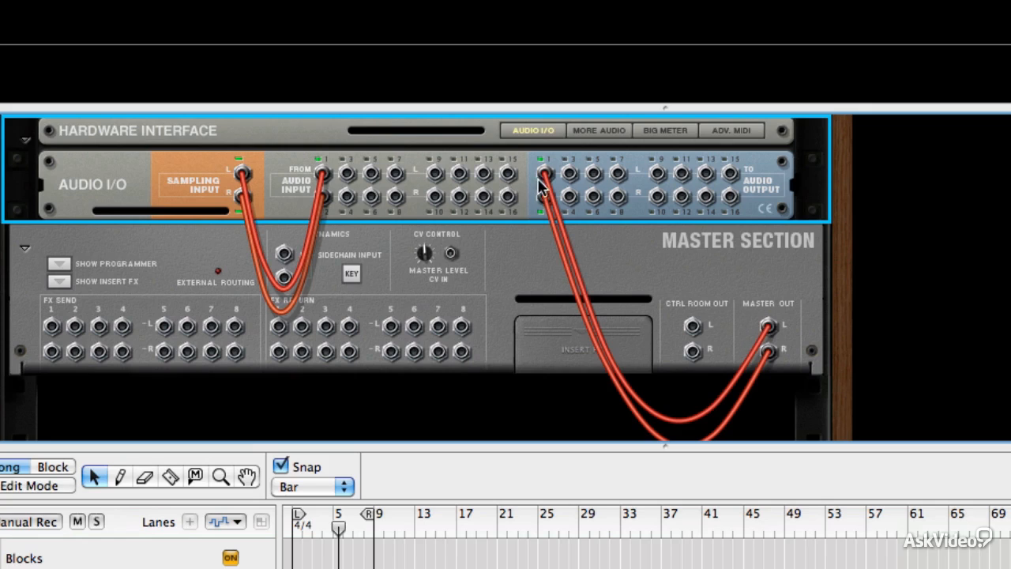
mouse_move(545, 197)
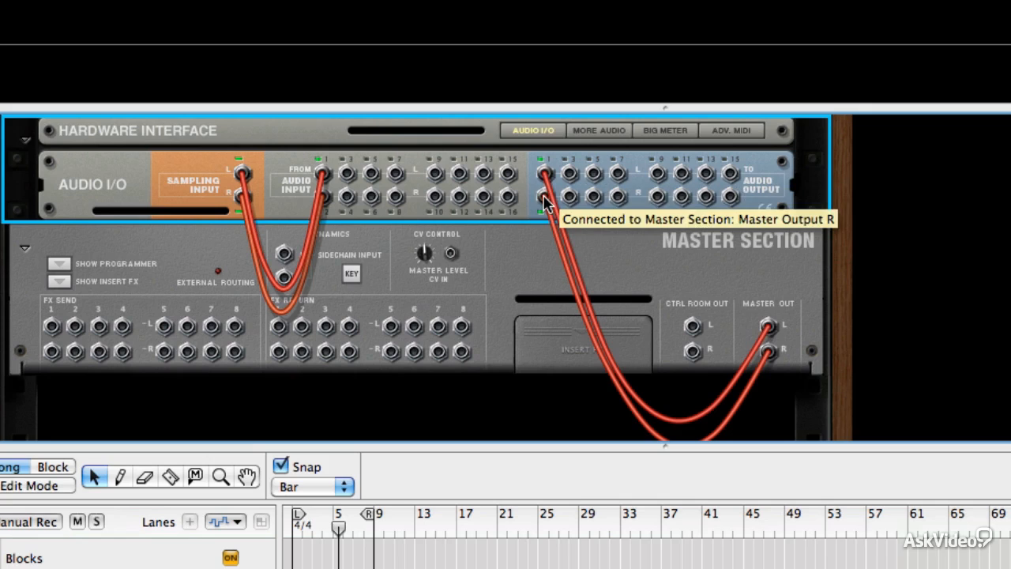
mouse_move(531, 277)
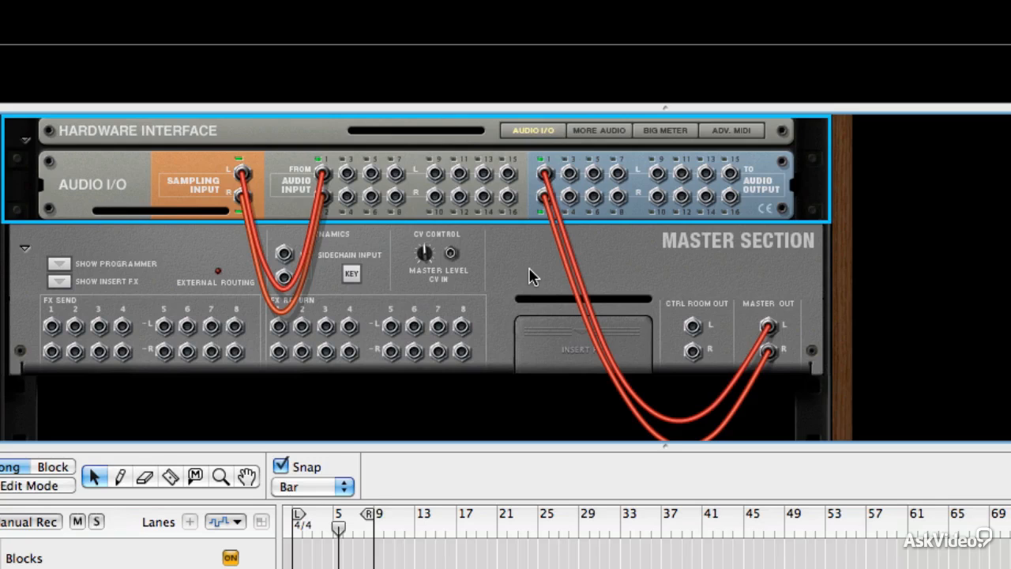
mouse_move(529, 277)
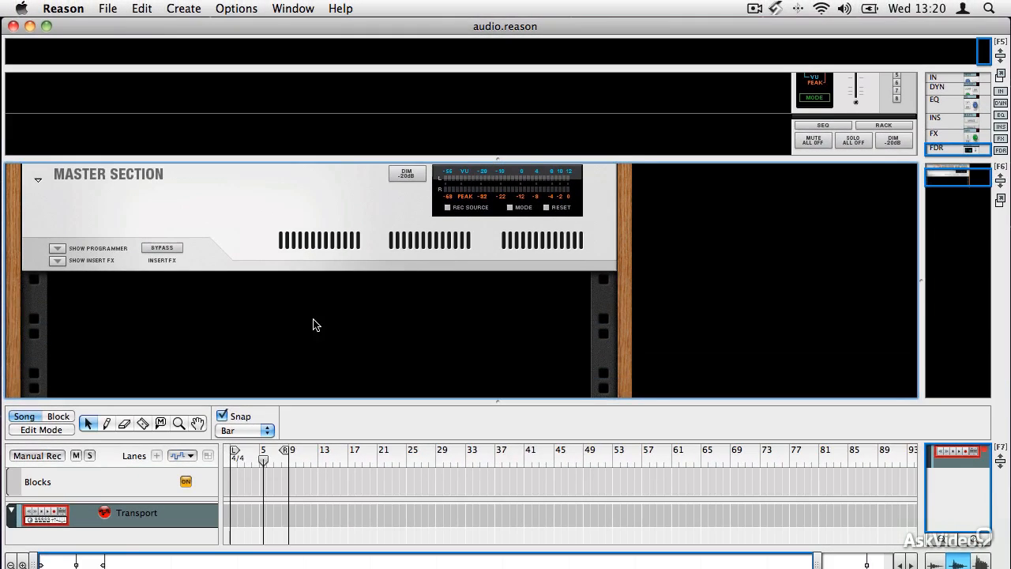
mouse_move(311, 331)
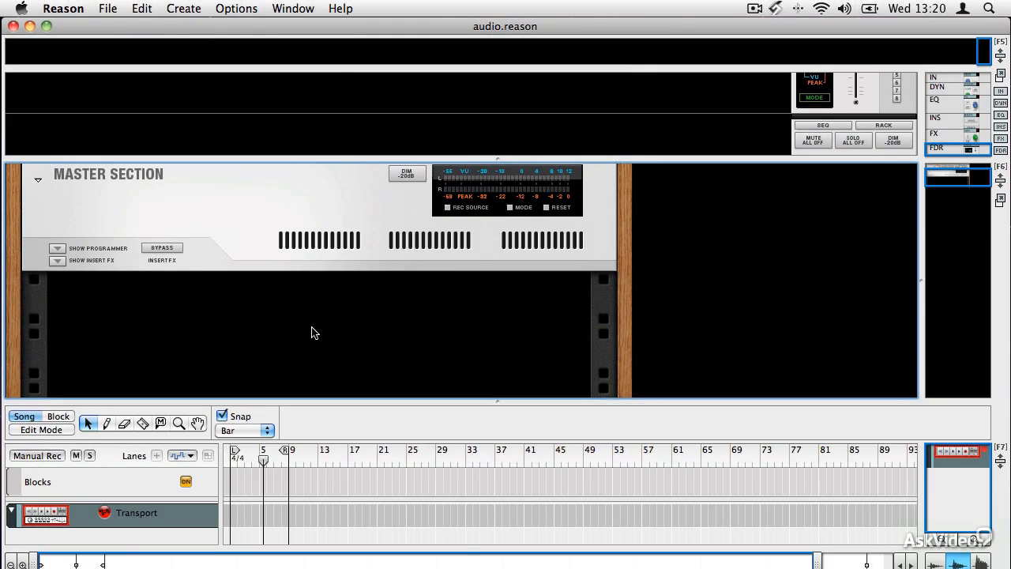
- Create Audio Track 1 via Create > Create Audio Track
left_click(183, 9)
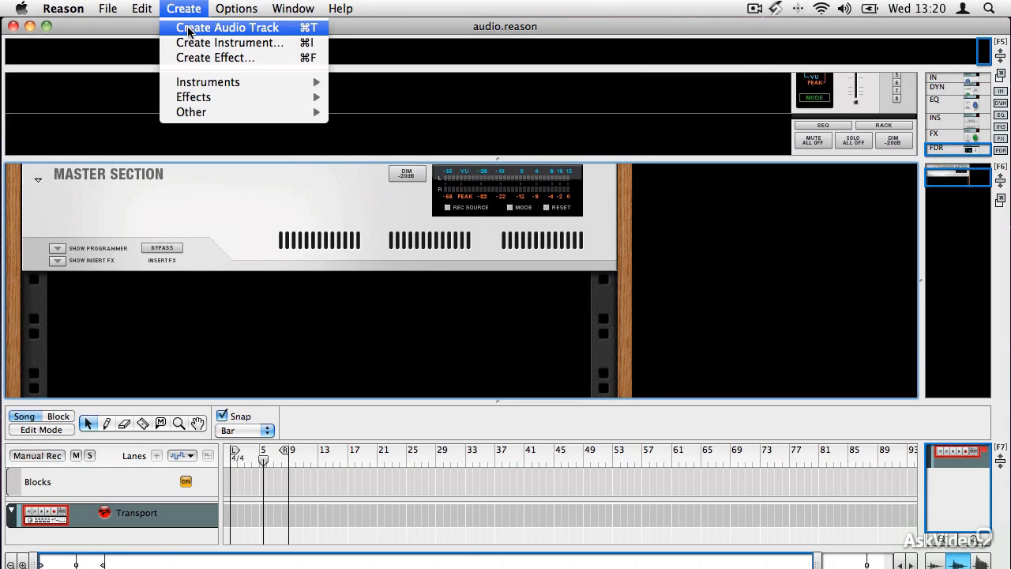
left_click(227, 26)
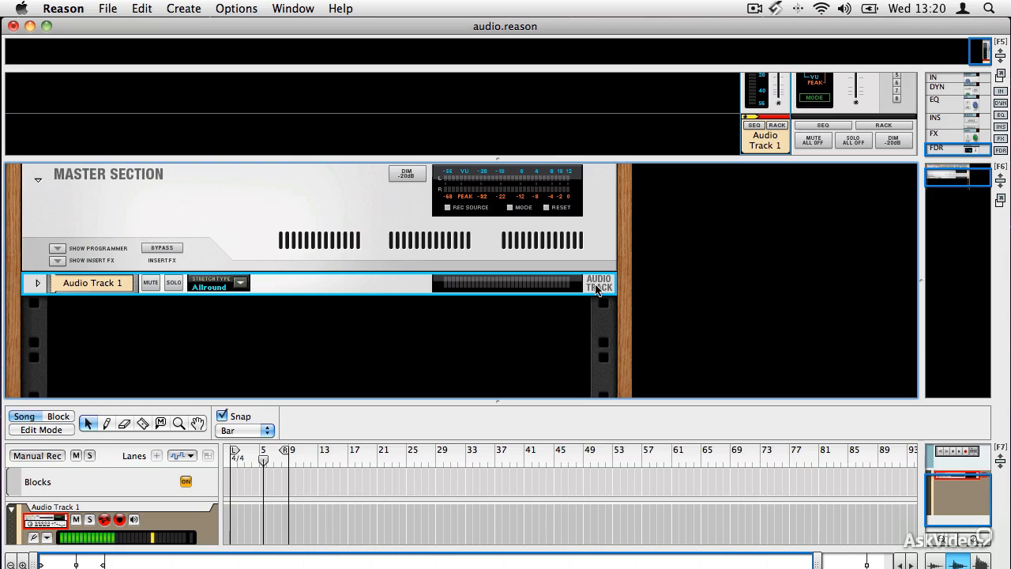
mouse_move(287, 284)
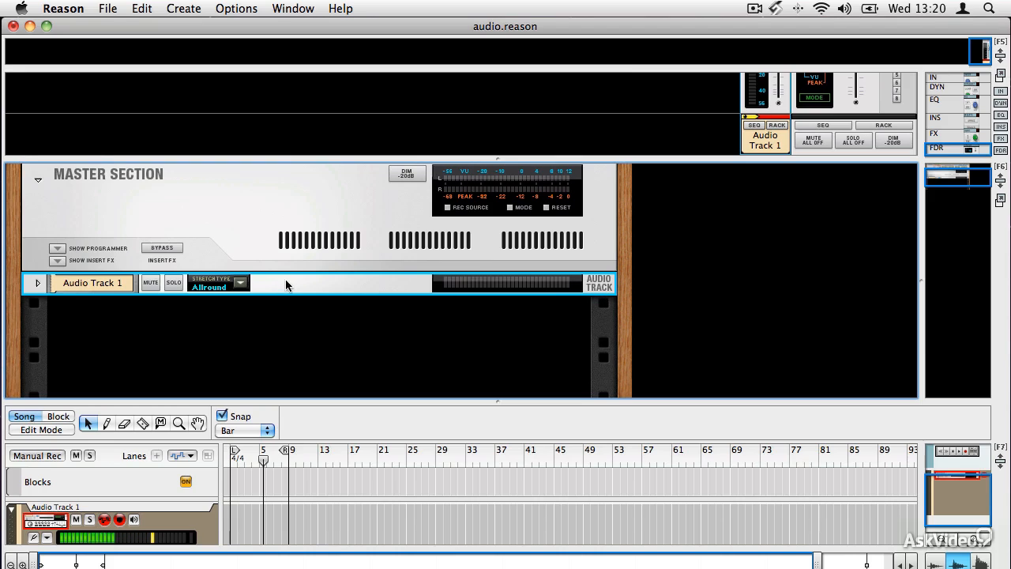
mouse_move(306, 291)
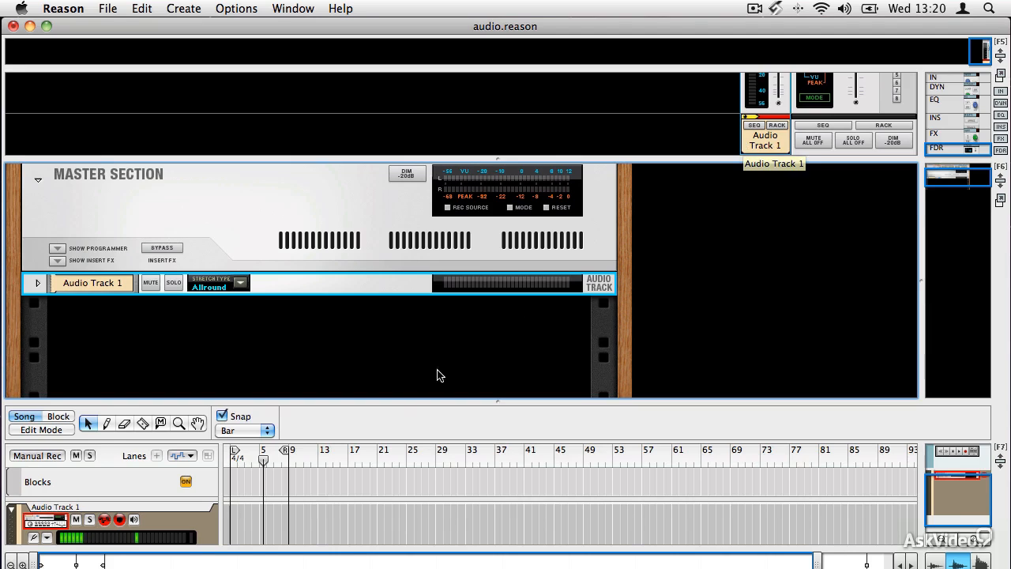
mouse_move(404, 515)
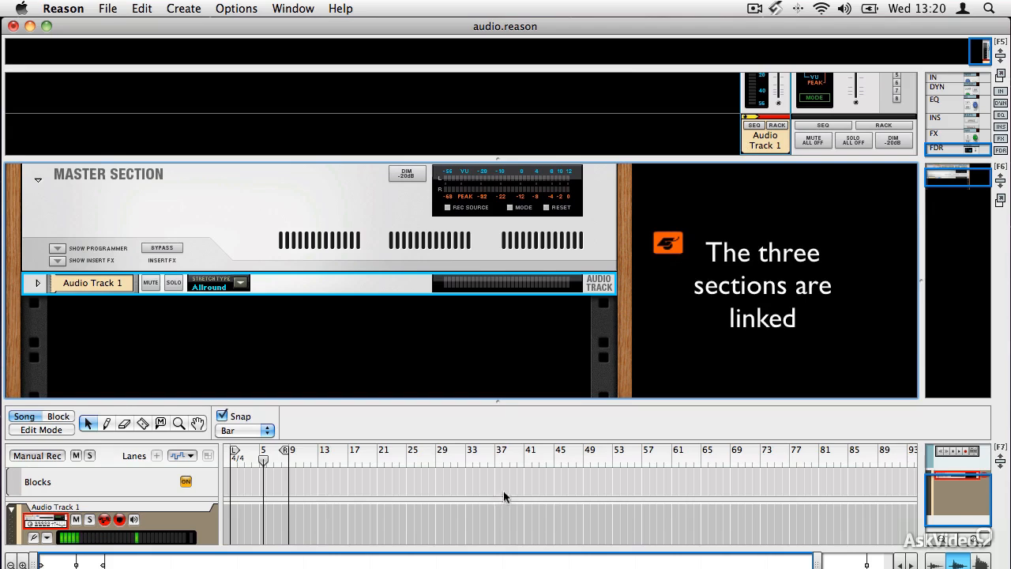
mouse_move(316, 291)
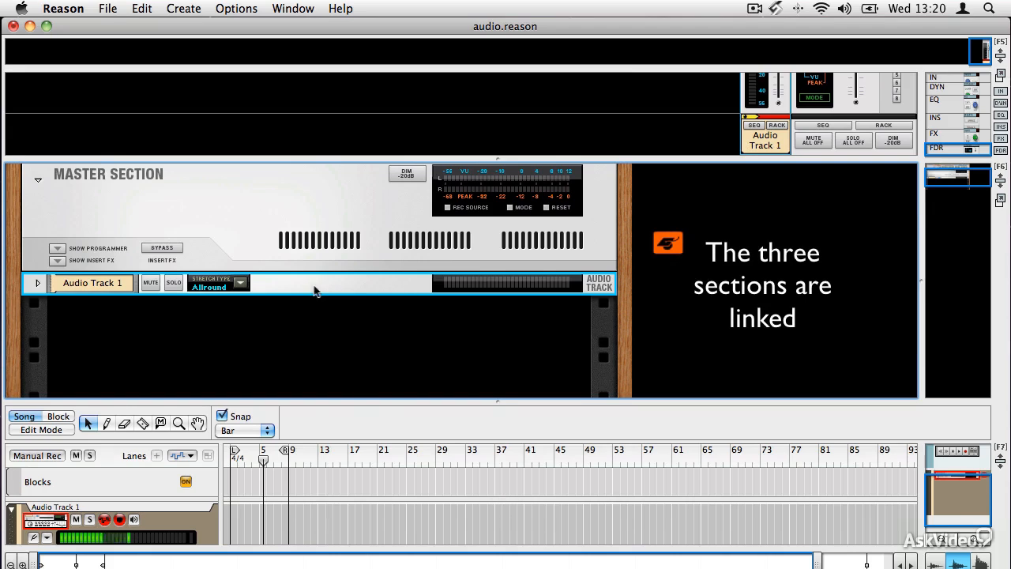
mouse_move(360, 297)
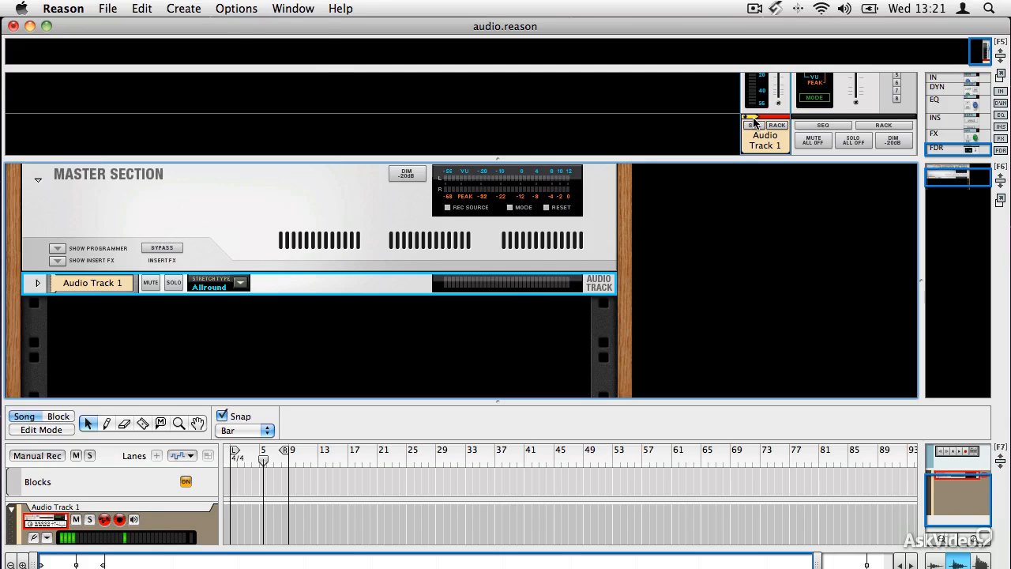
- Create a Thor 1 synthesizer from the instrument browser, giving it a mixer channel
left_click(184, 10)
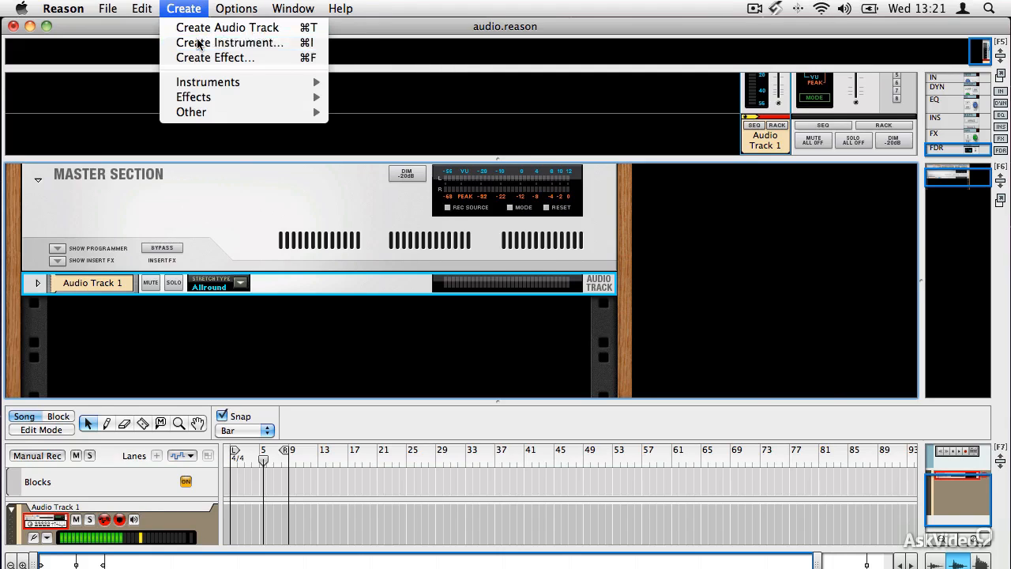
left_click(229, 43)
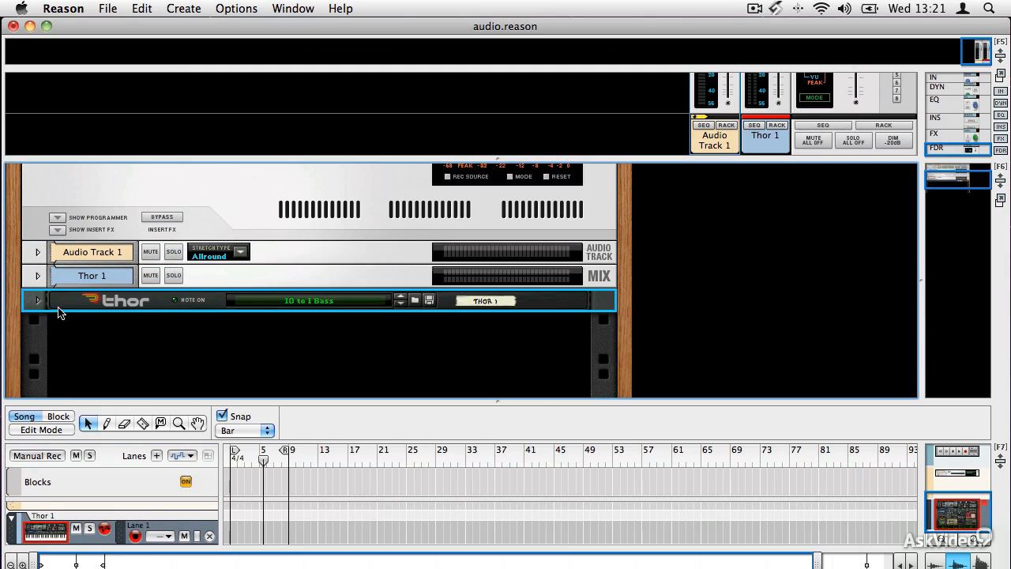
mouse_move(608, 281)
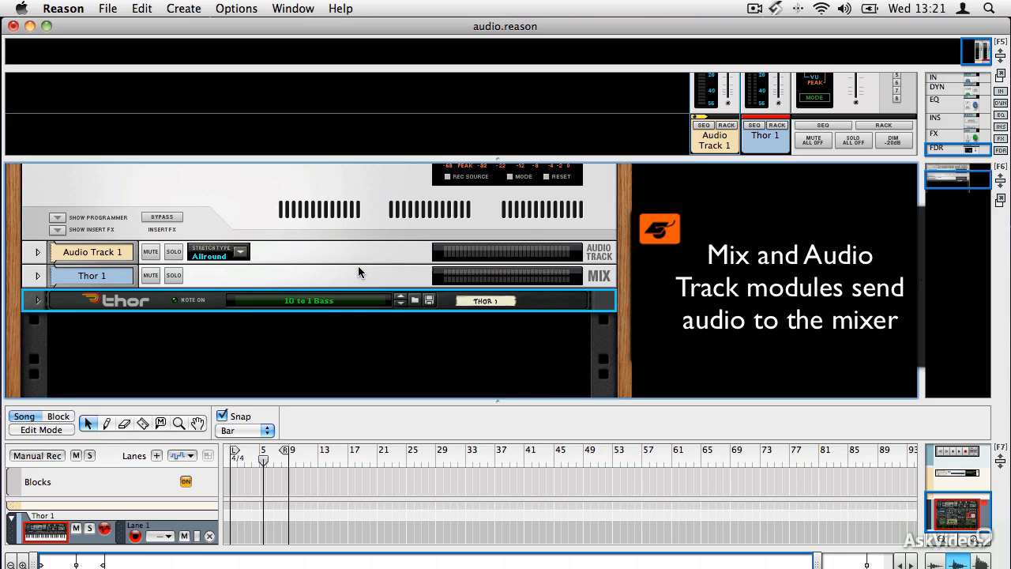
mouse_move(363, 262)
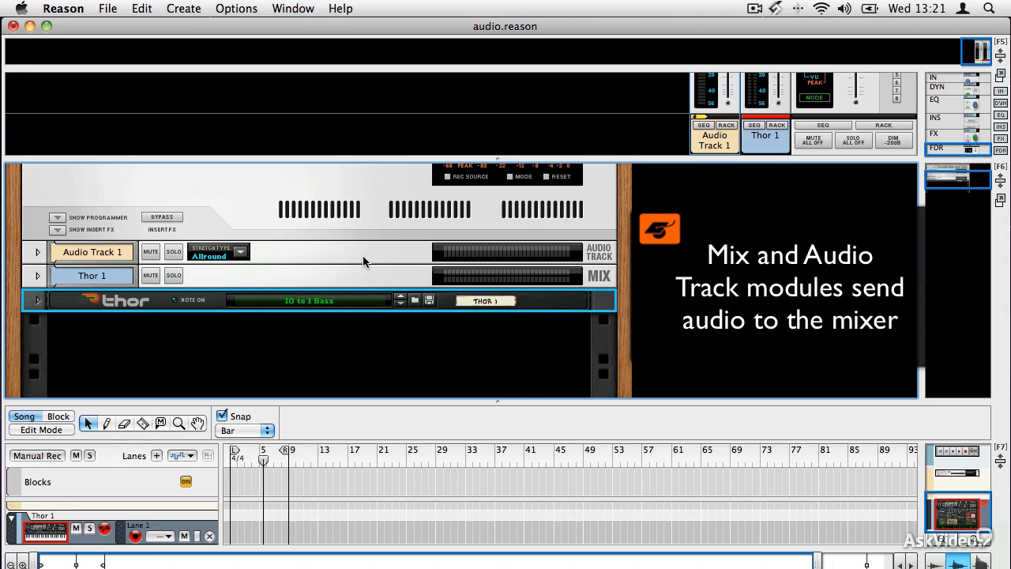
mouse_move(363, 287)
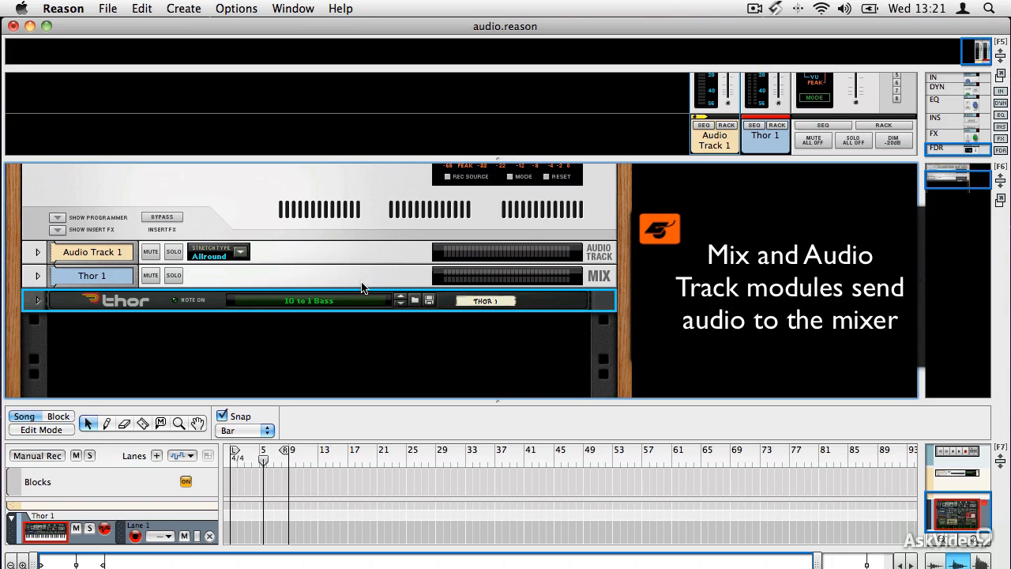
mouse_move(351, 398)
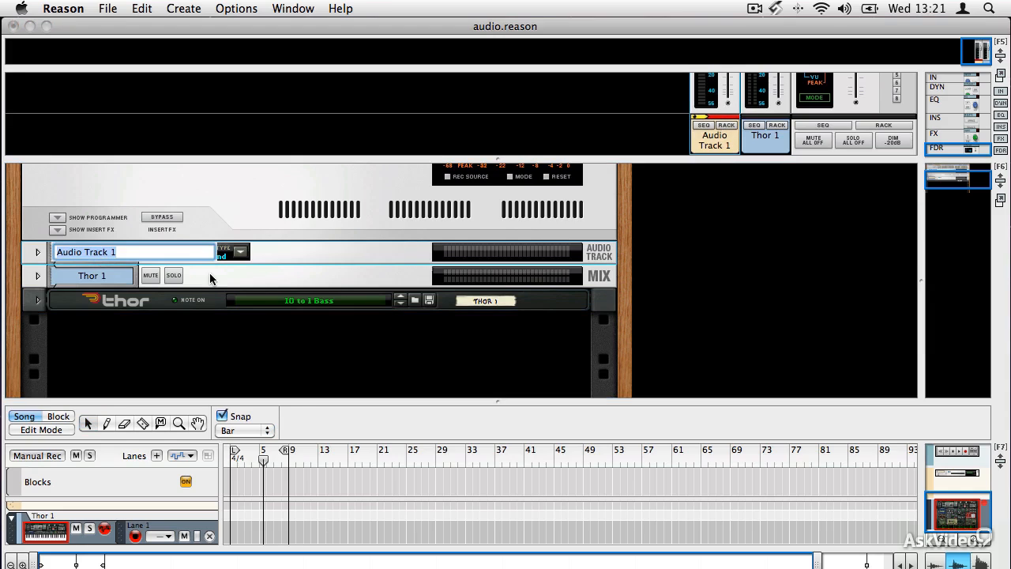
left_click(92, 275)
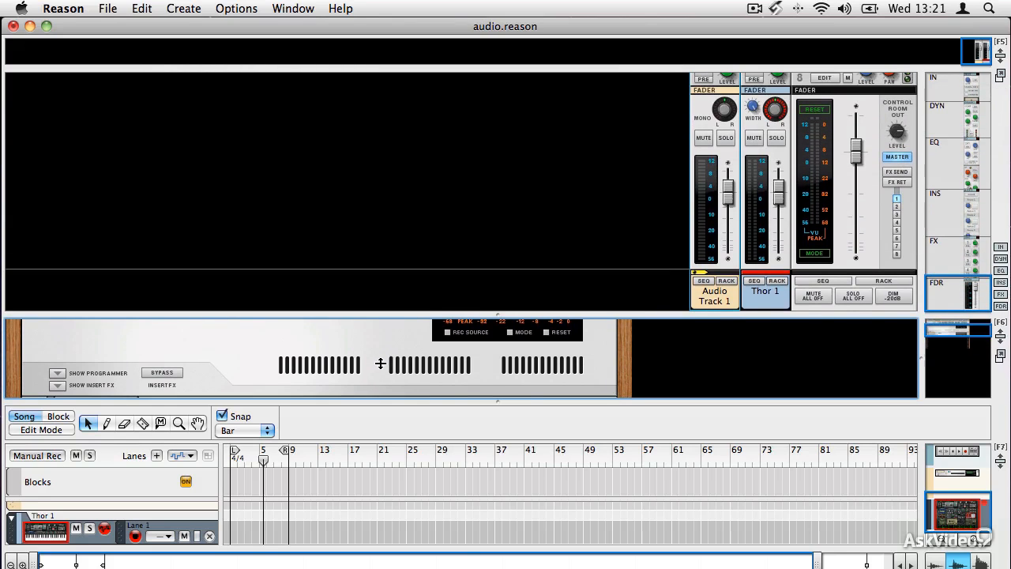
mouse_move(249, 5)
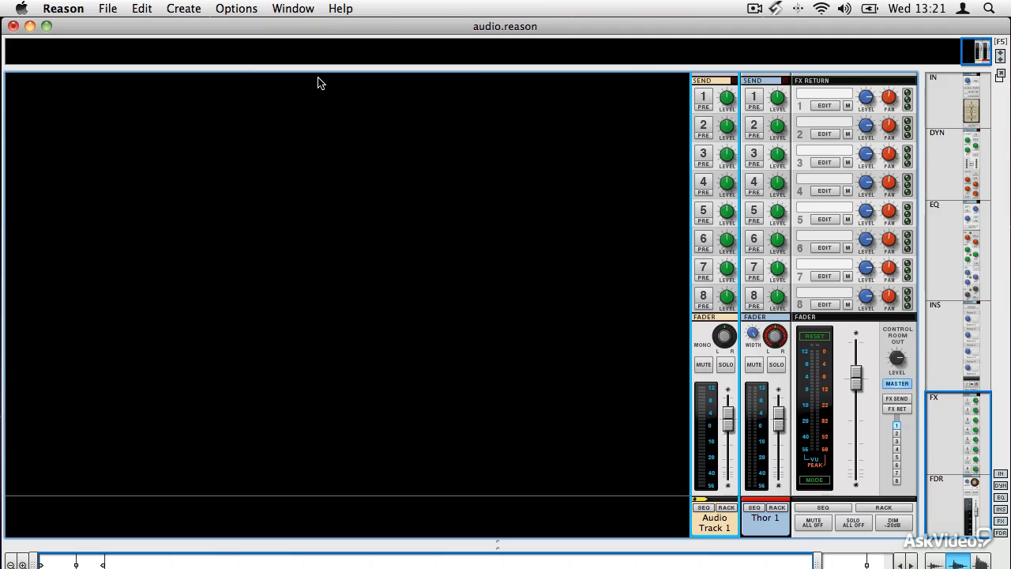
mouse_move(632, 278)
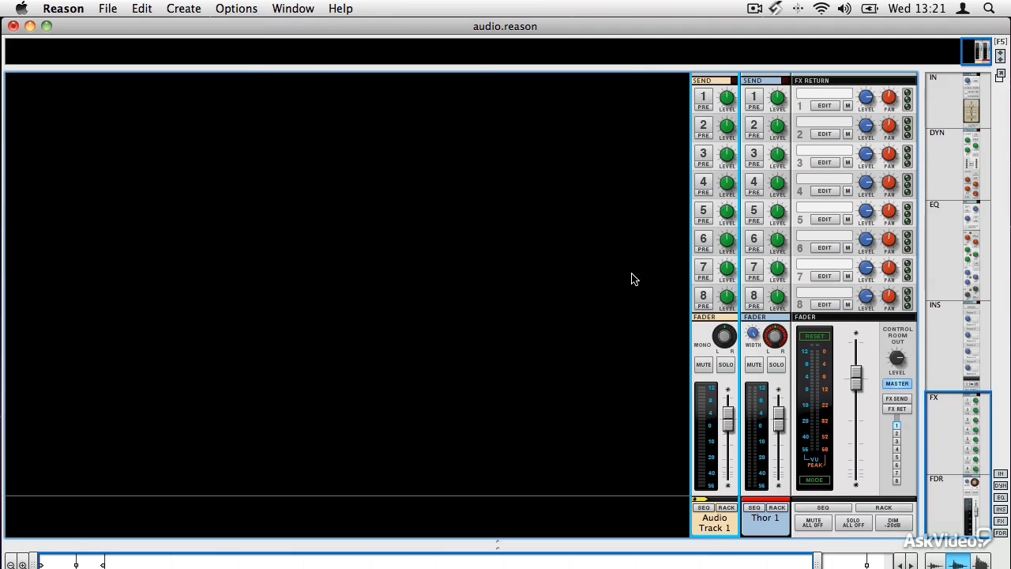
mouse_move(692, 304)
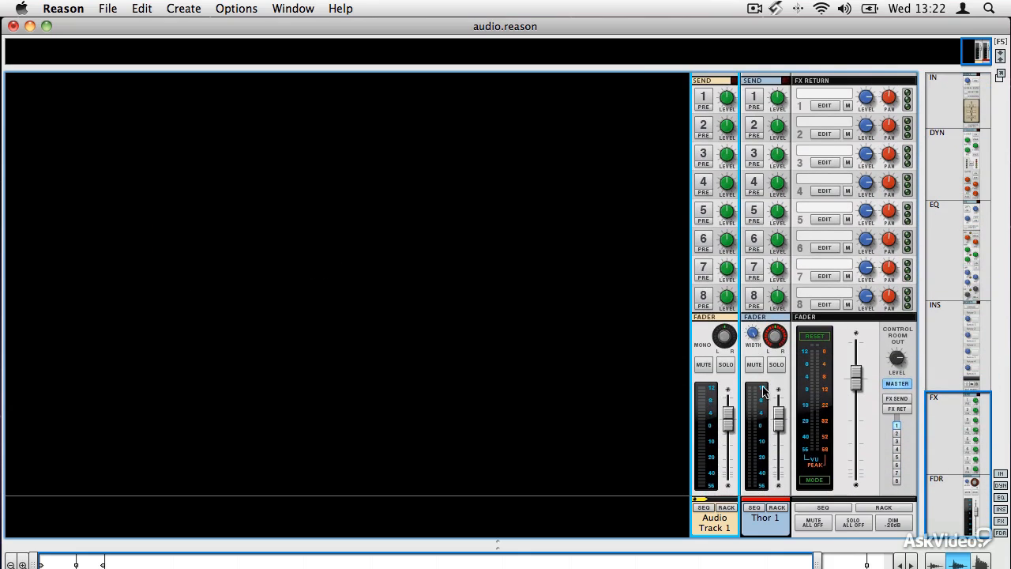
mouse_move(717, 377)
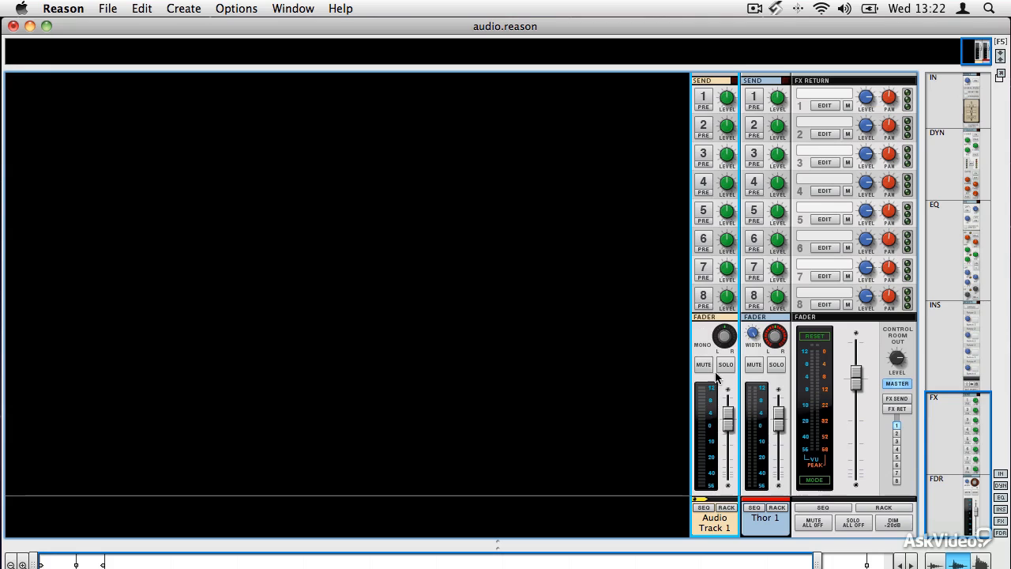
mouse_move(711, 389)
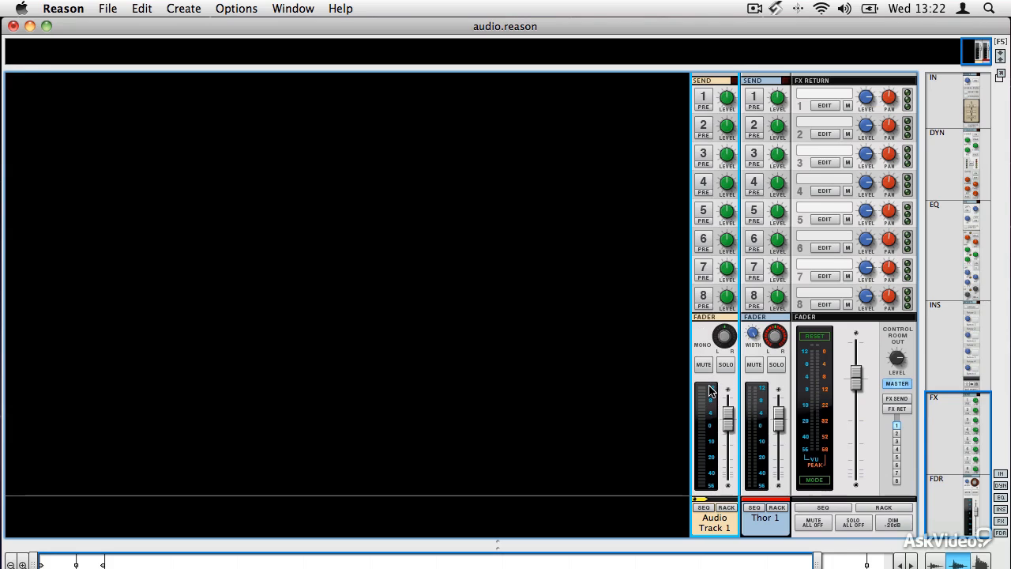
- Bring up the Window menu's view layout options with the main mixer filling the window
left_click(294, 10)
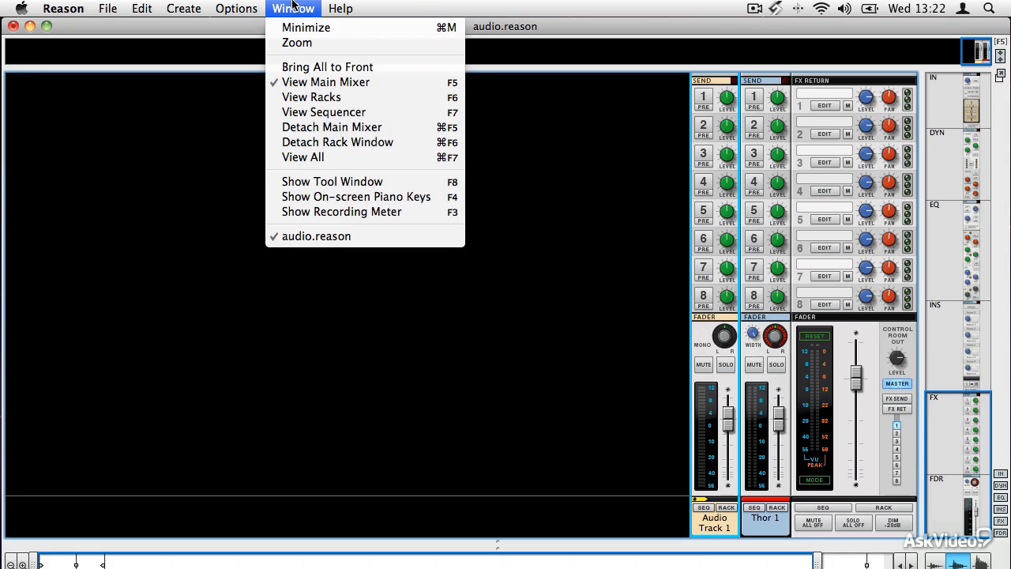
mouse_move(303, 158)
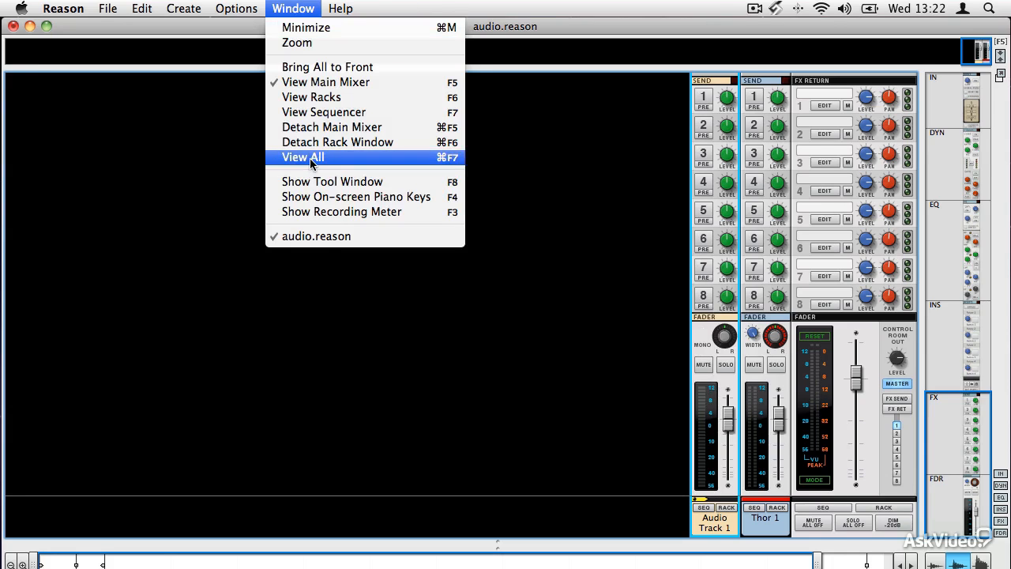
- Show the mixer, rack and sequencer together again with View All
left_click(303, 156)
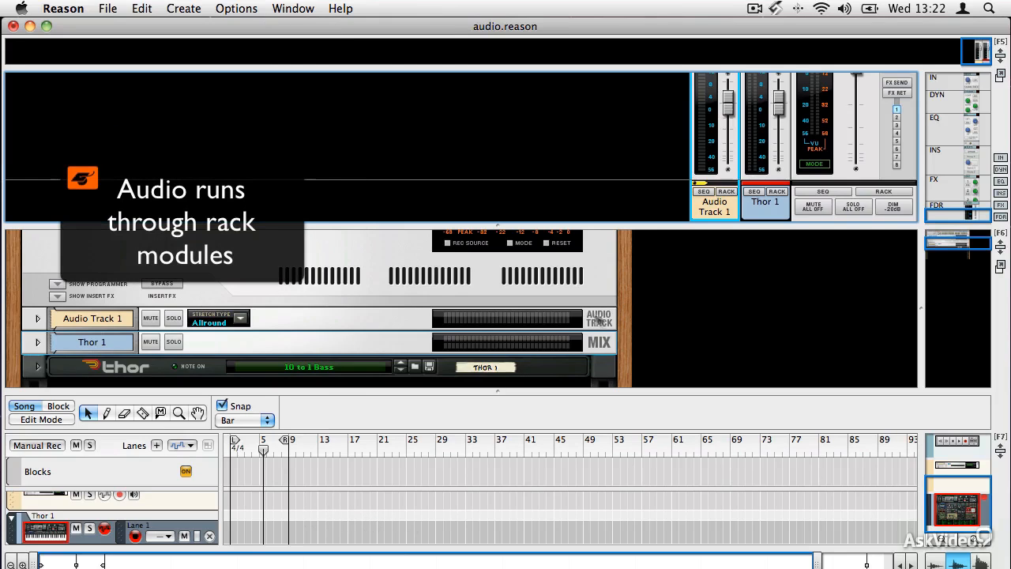
mouse_move(604, 344)
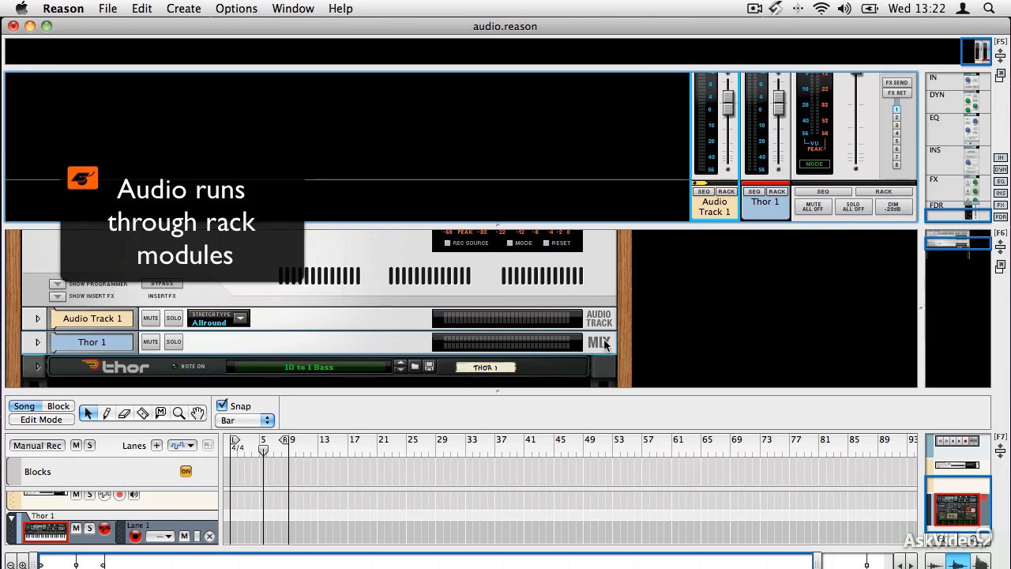